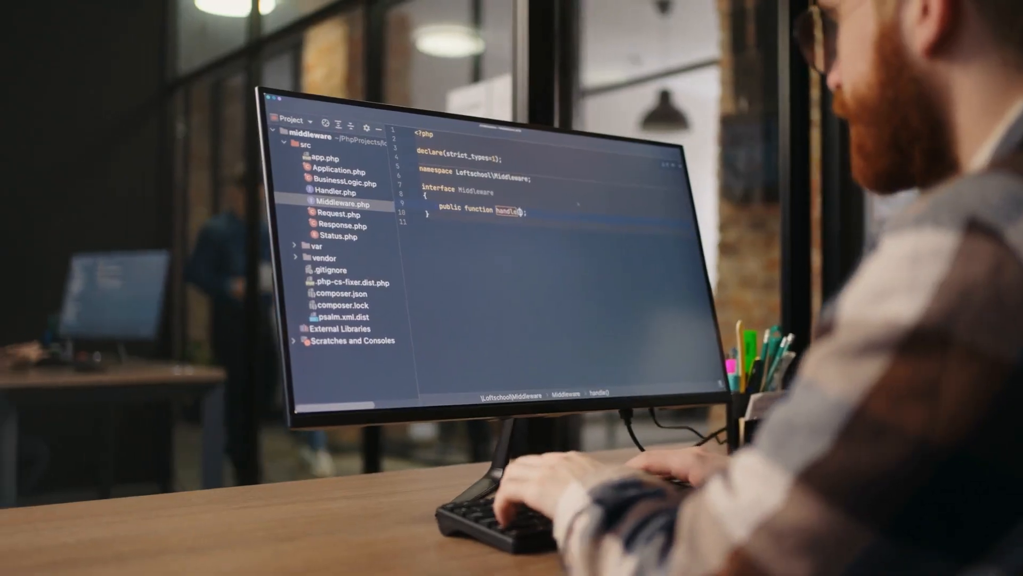
type("Request $request")
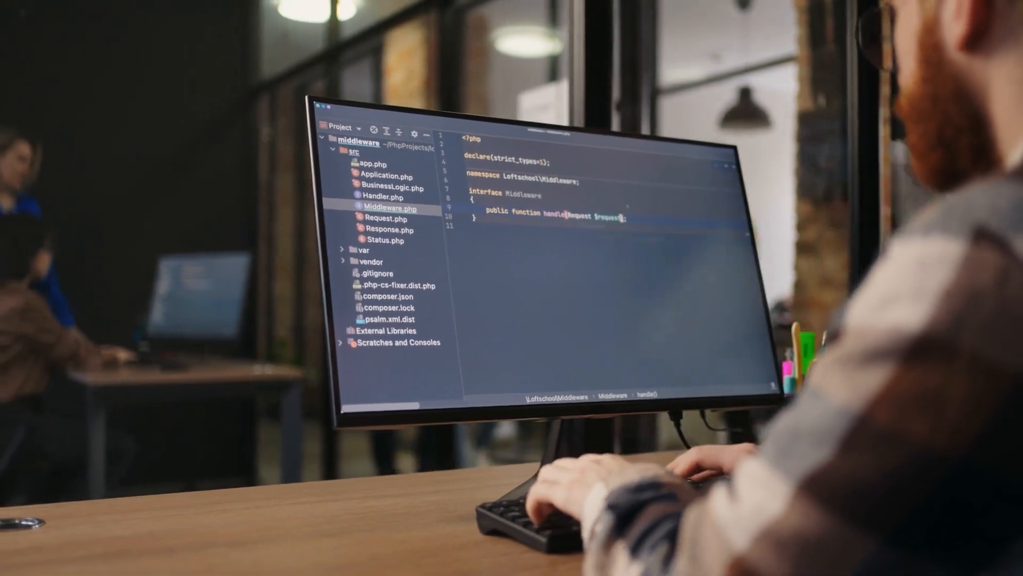